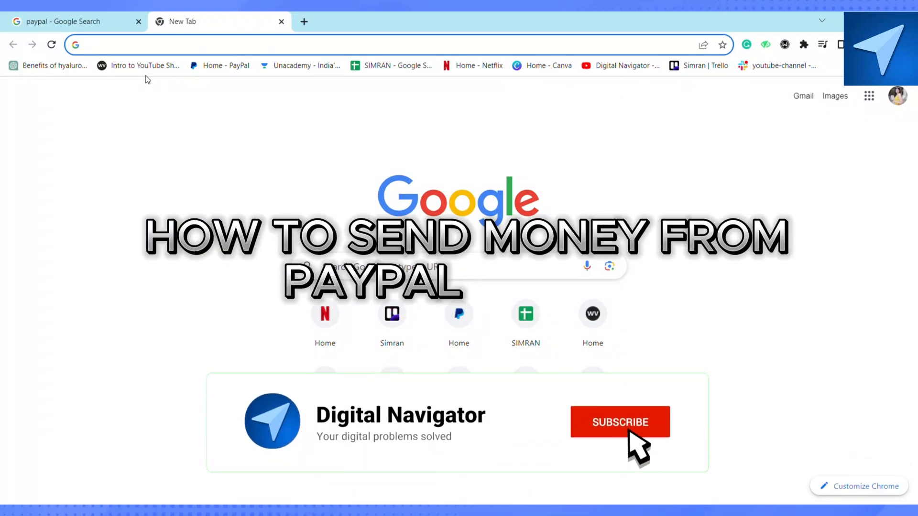
Step: Show the extra options menu on the $0.00 PayPal balance card
click(620, 422)
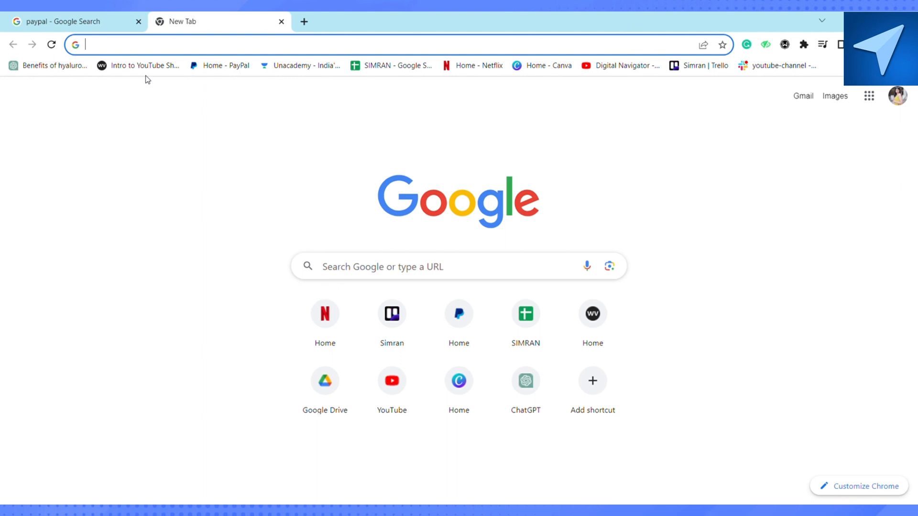
mouse_move(306, 127)
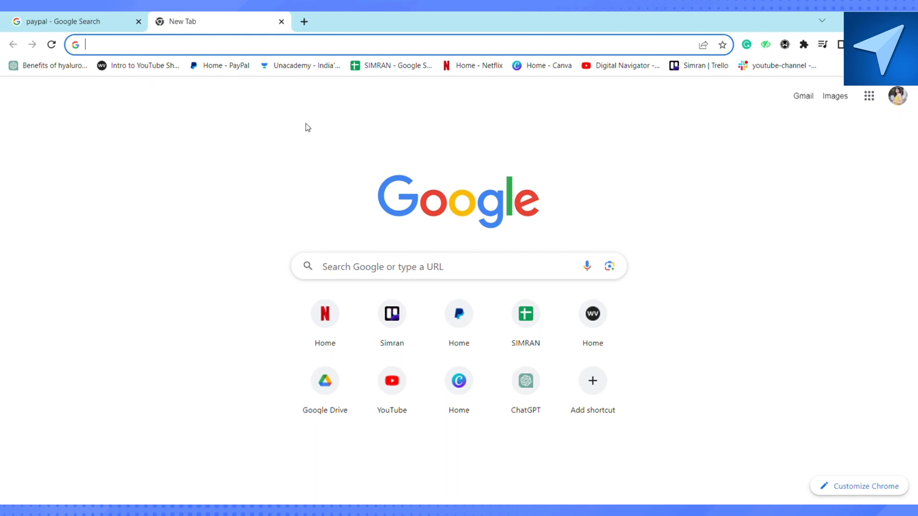
mouse_move(299, 260)
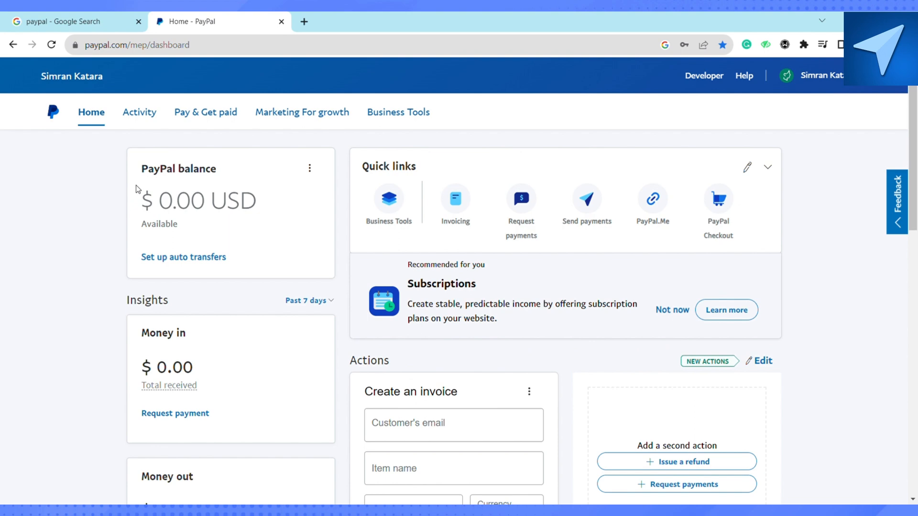
mouse_move(328, 175)
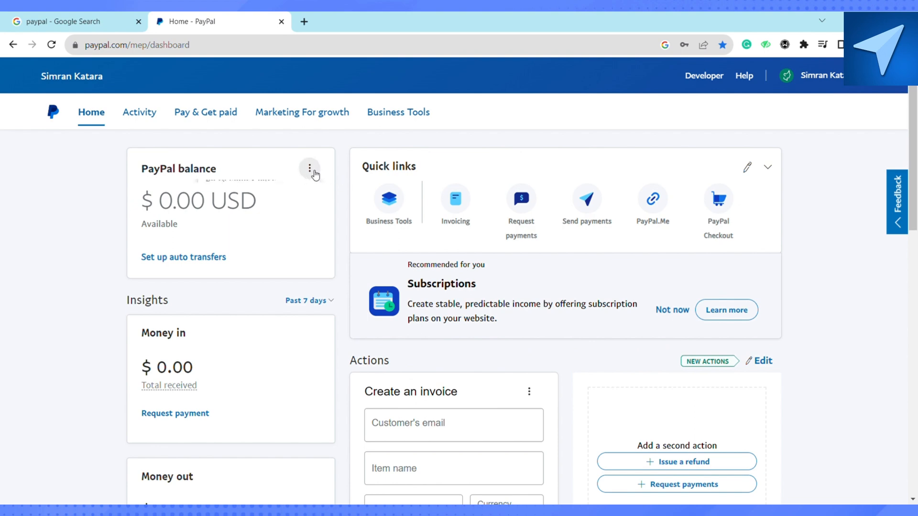
click(310, 168)
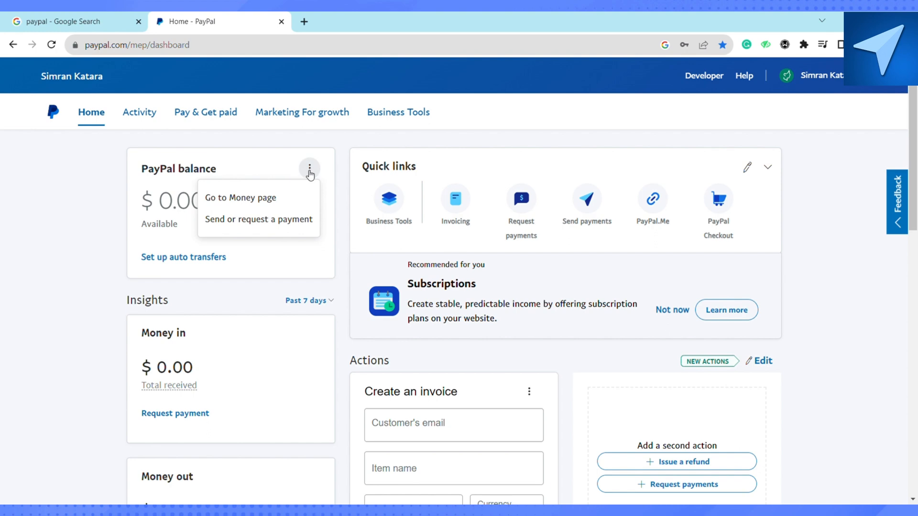
click(254, 198)
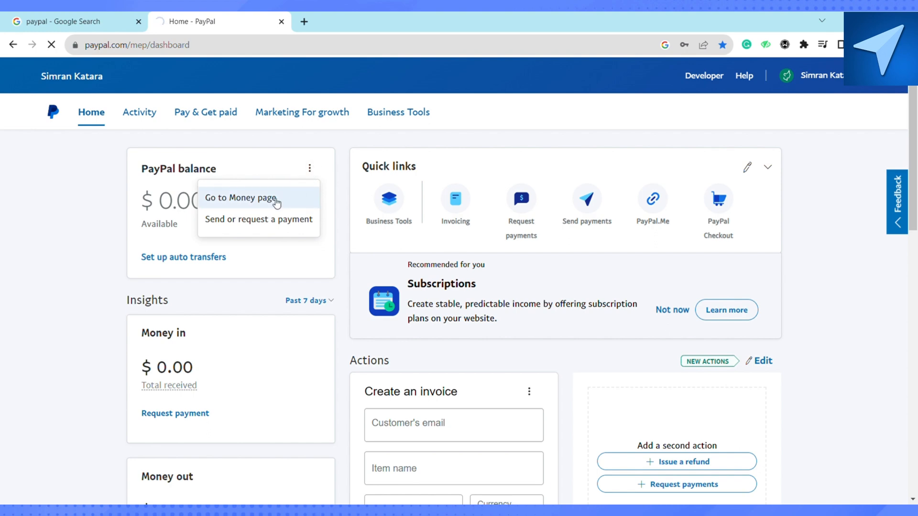
Step: Go to the Money page to view the linked HDFC BANK account and 'Link a new bank account'
click(240, 197)
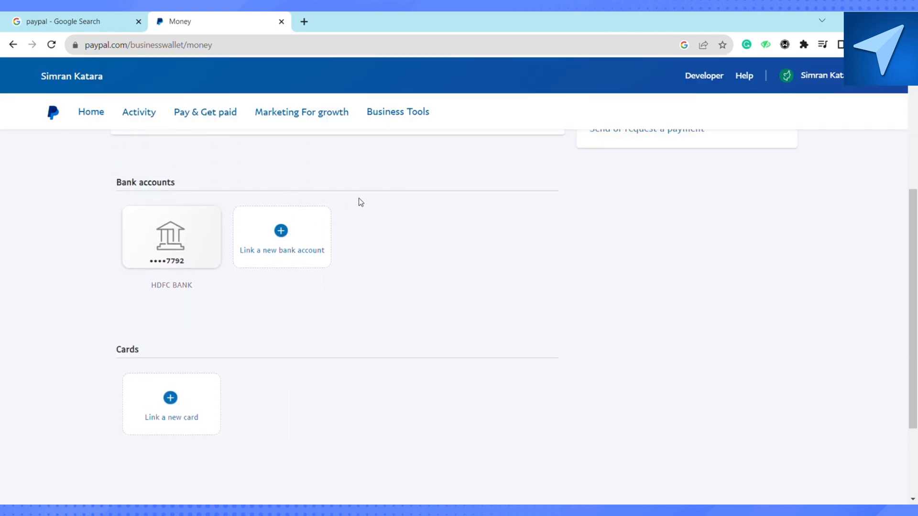
mouse_move(241, 298)
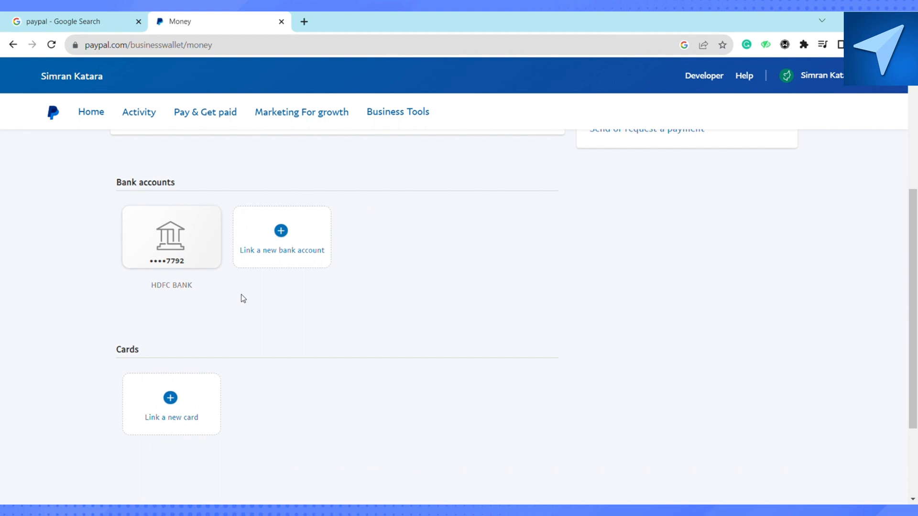
mouse_move(365, 273)
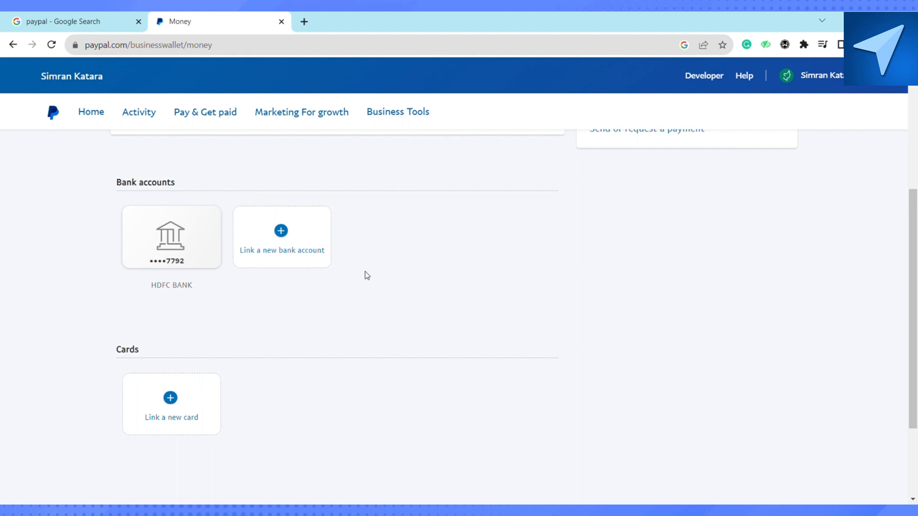
mouse_move(317, 268)
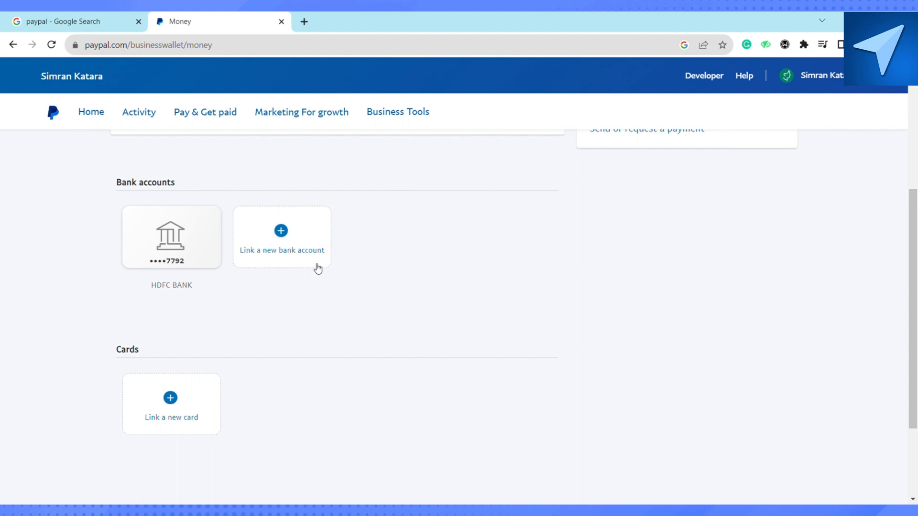
mouse_move(265, 207)
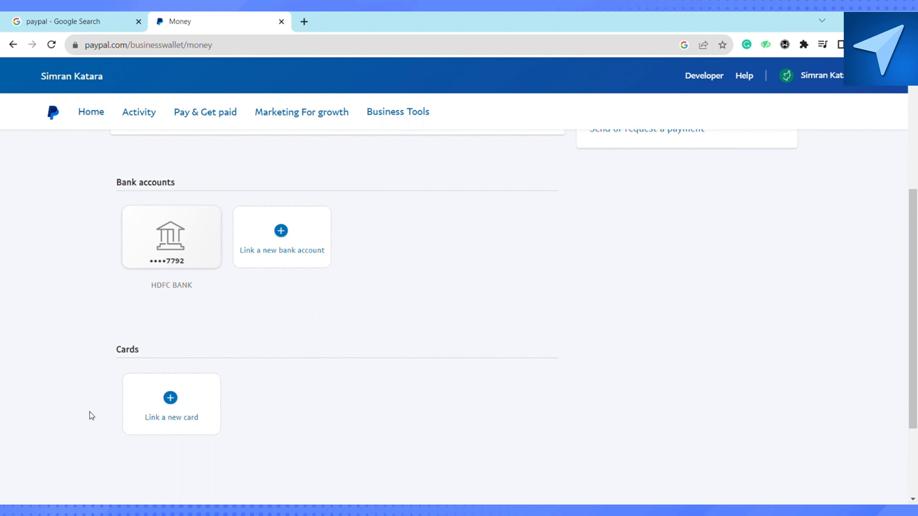
mouse_move(274, 289)
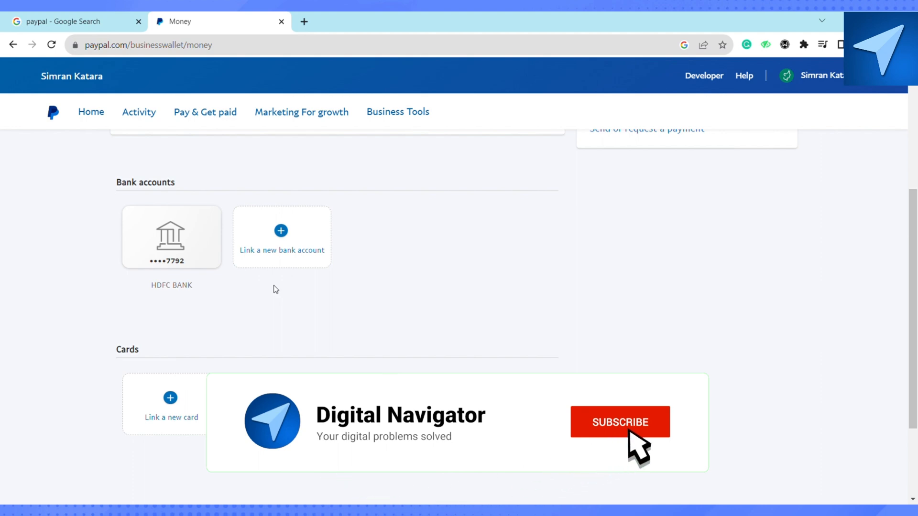
click(620, 422)
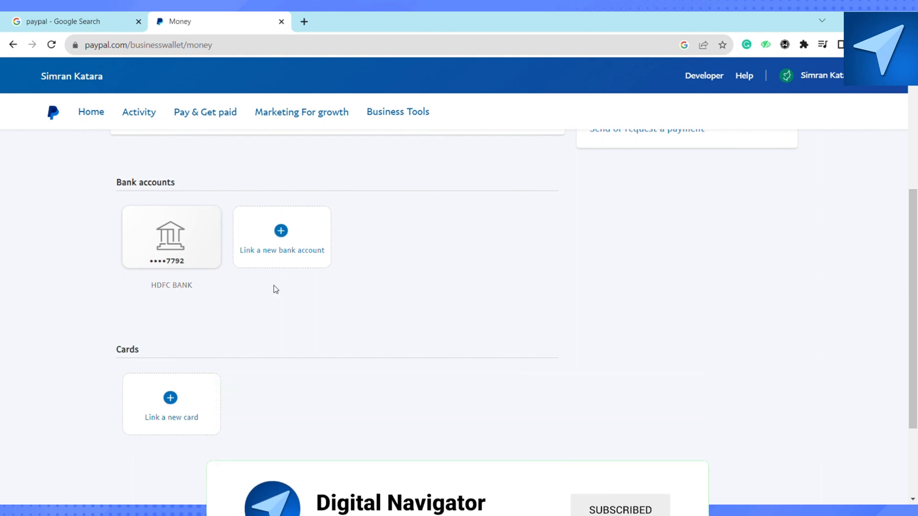